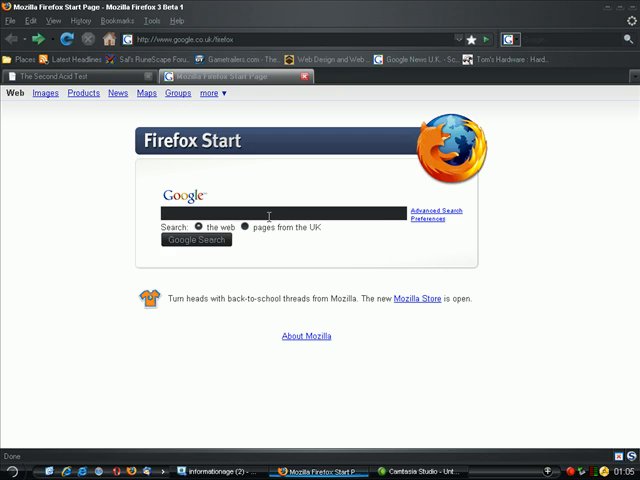
# Step: Search Google for 'hello' from the Firefox Start page
pyautogui.write('hello')
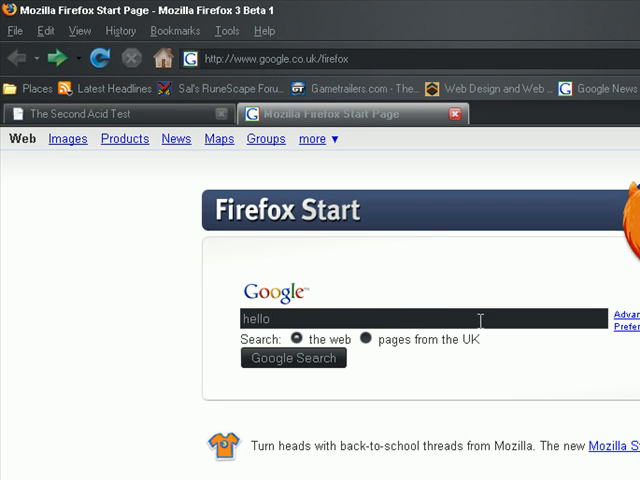
pyautogui.doubleClick(257, 318)
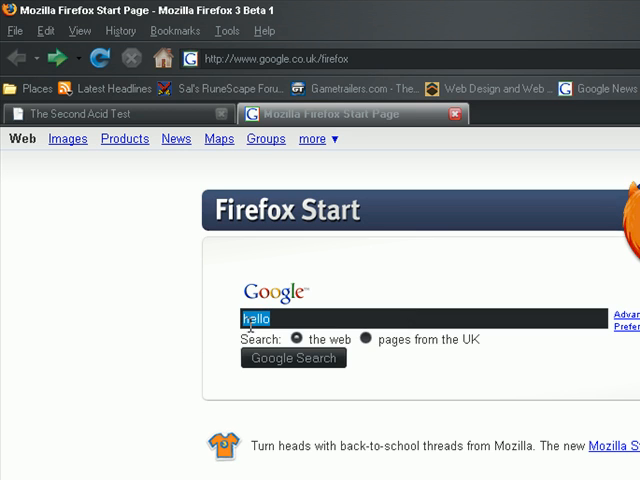
pyautogui.write('hello')
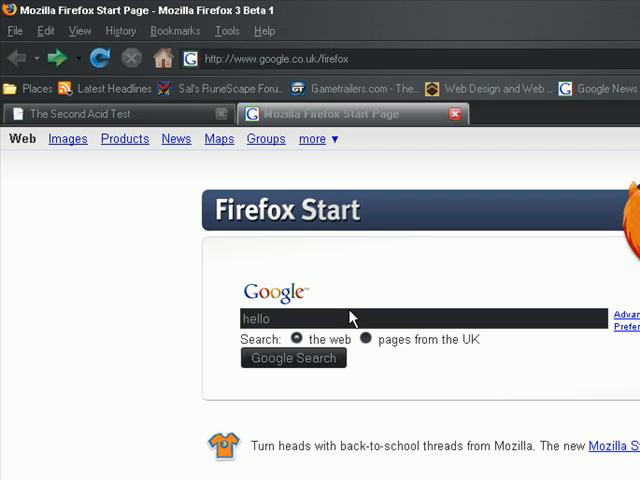
pyautogui.click(293, 358)
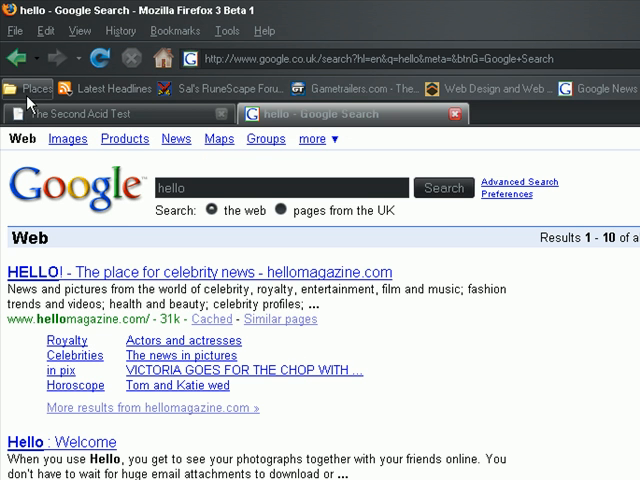
# Step: Open the Places list of starred and recently visited pages
pyautogui.click(35, 89)
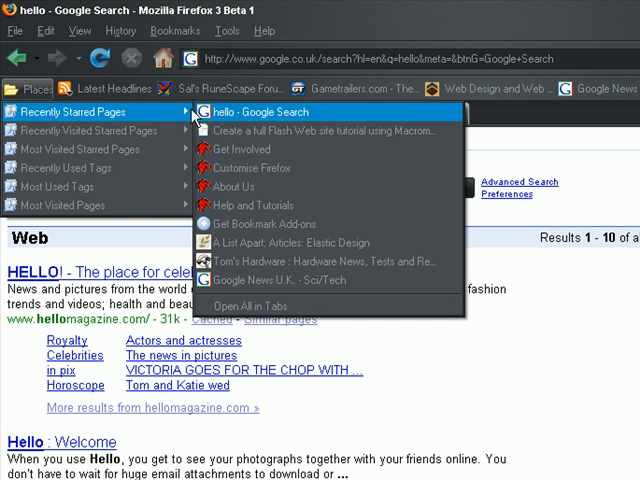
pyautogui.moveTo(92, 130)
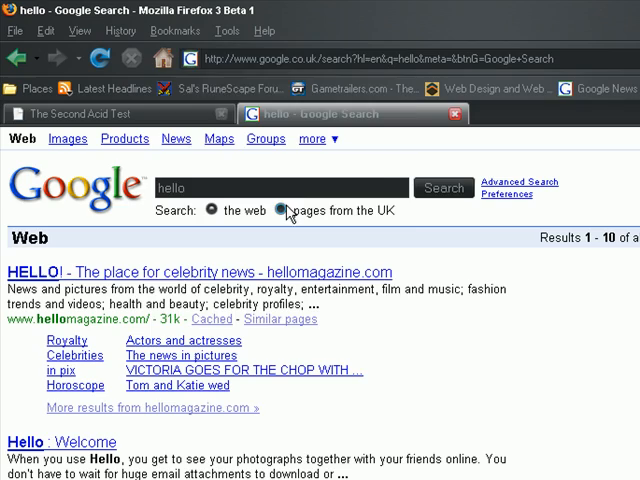
# Step: Bookmark the 'hello - Google Search' results page via the Bookmarks menu
pyautogui.click(174, 31)
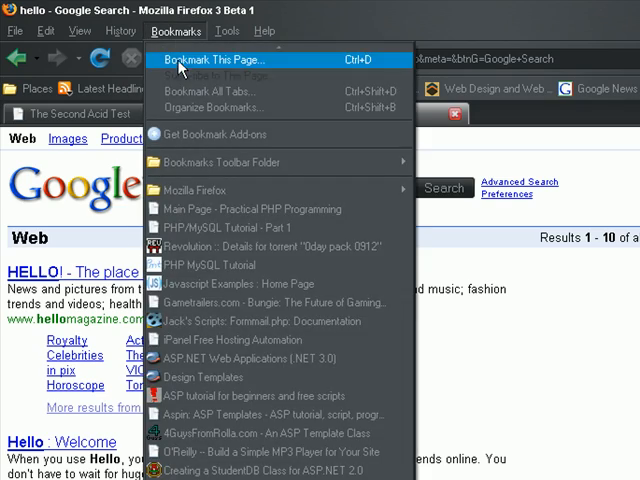
pyautogui.click(216, 60)
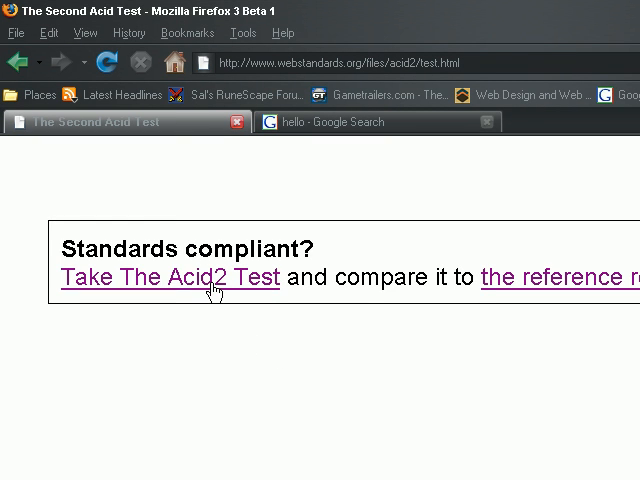
# Step: Run the Acid2 test, then type 'sa' and pick the RuneScape forums suggestion
pyautogui.click(168, 277)
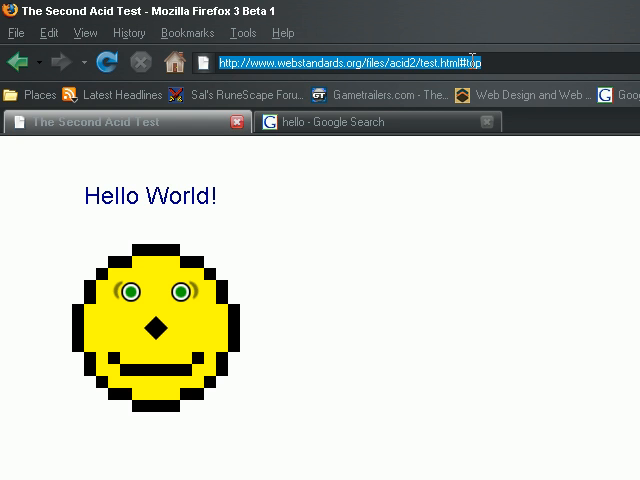
pyautogui.write('sa')
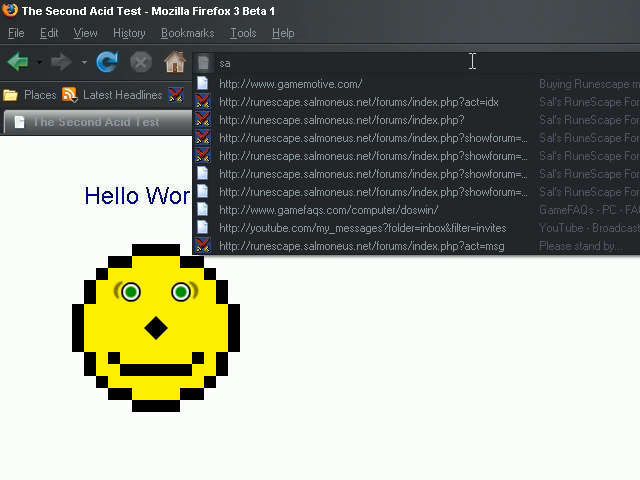
pyautogui.press('Down')
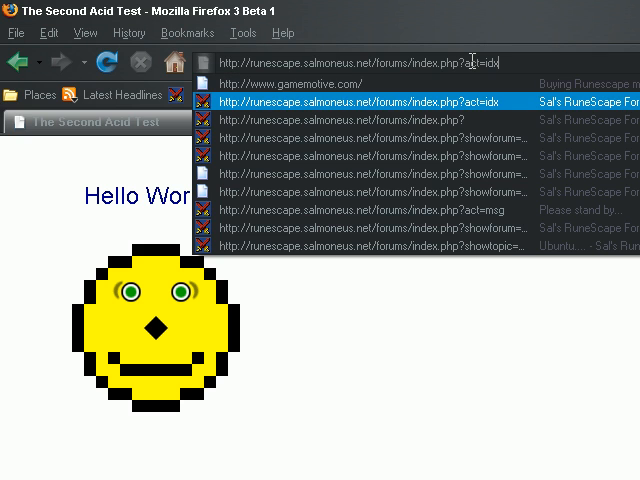